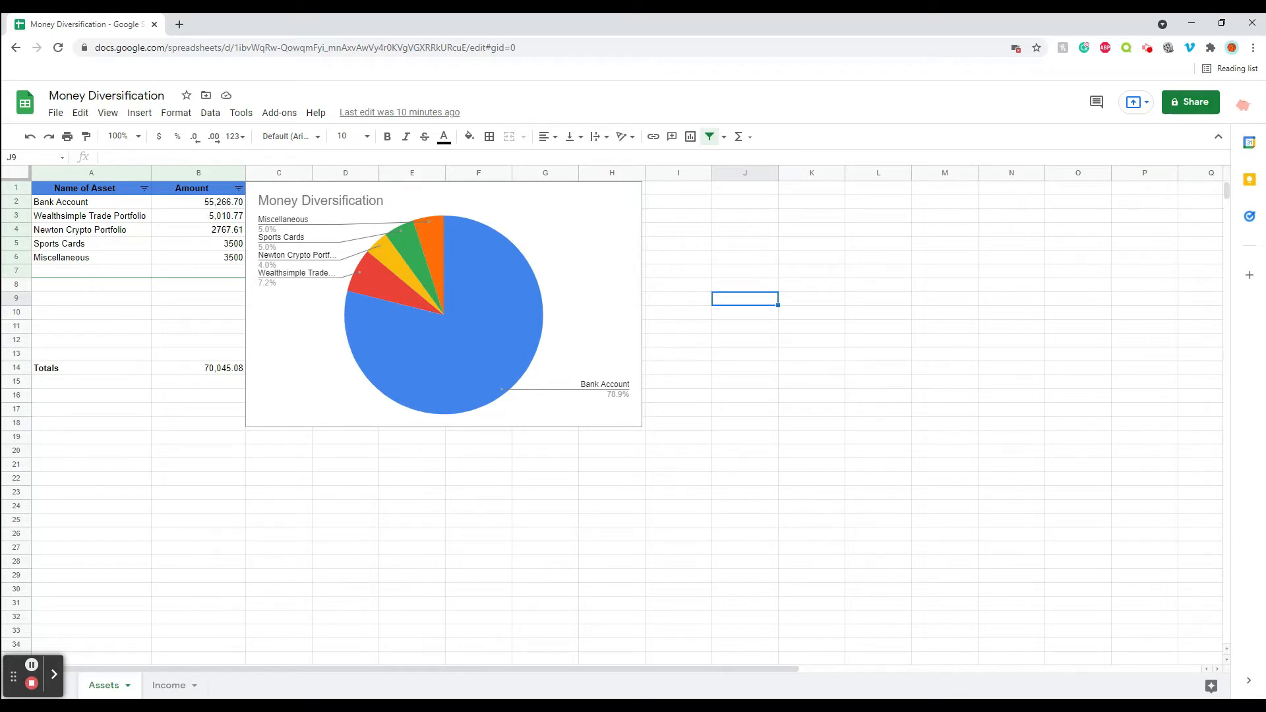
mouse_move(313, 257)
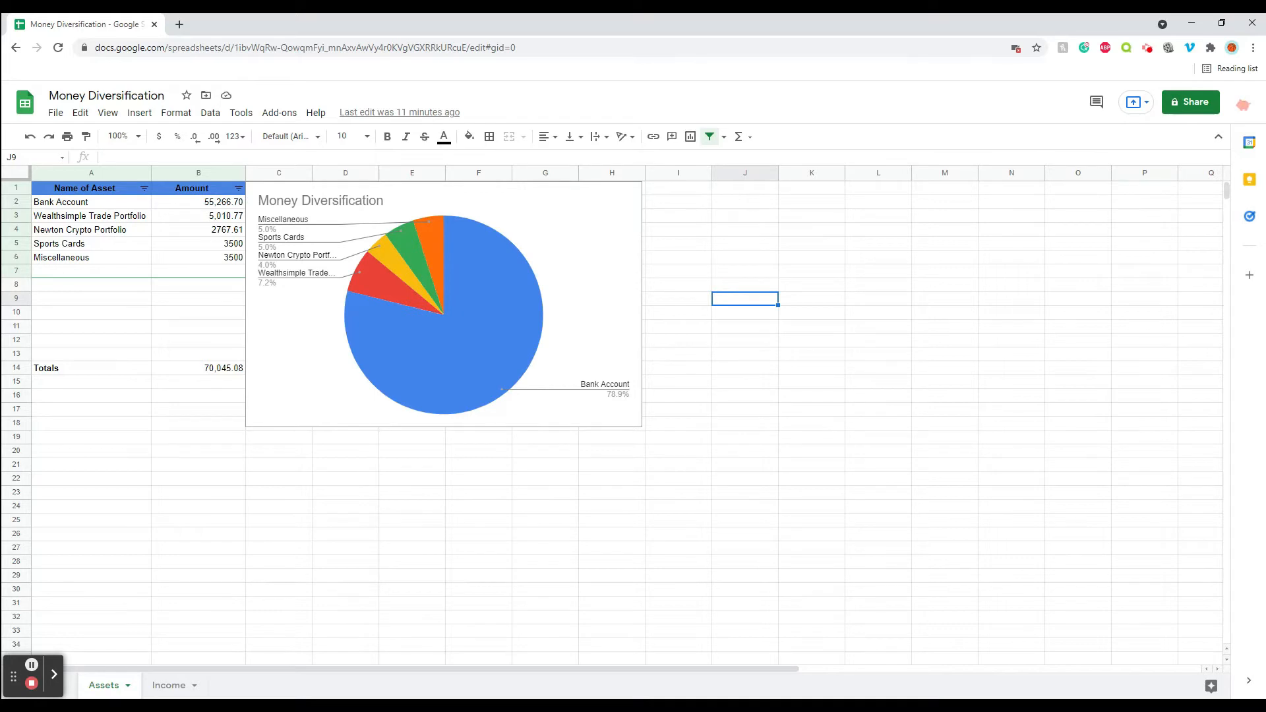
mouse_move(224, 228)
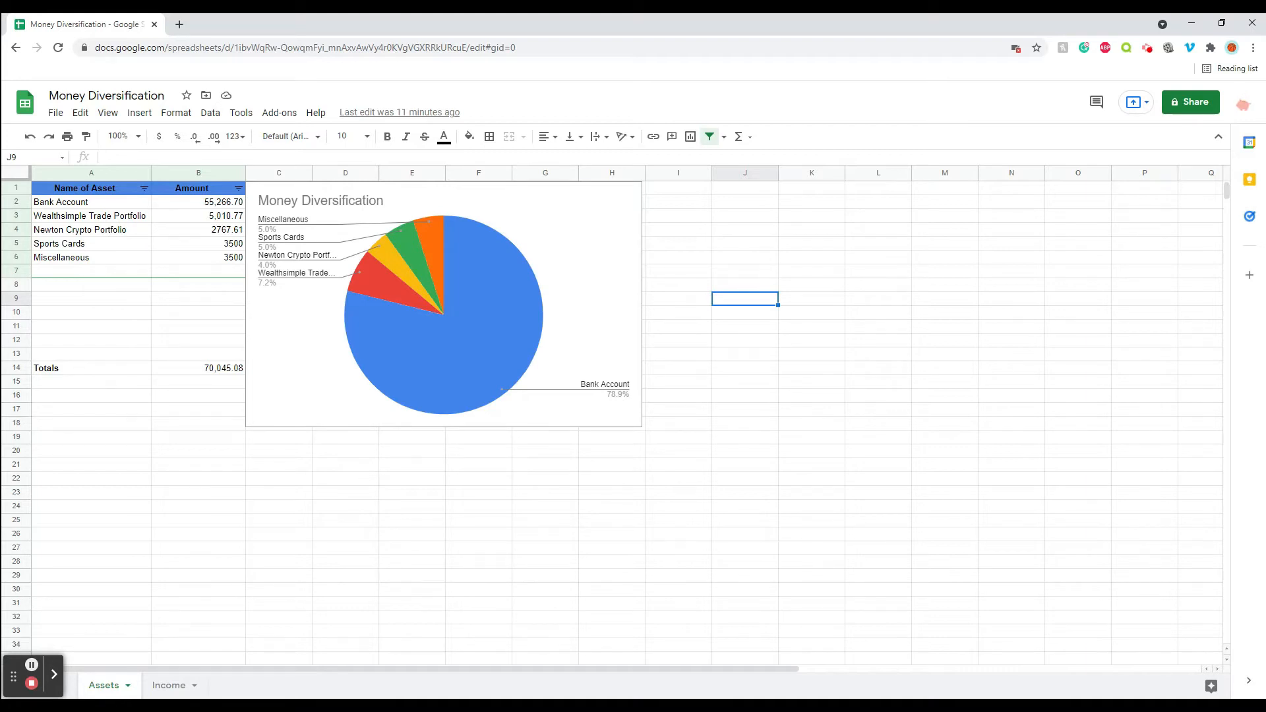
mouse_move(135, 257)
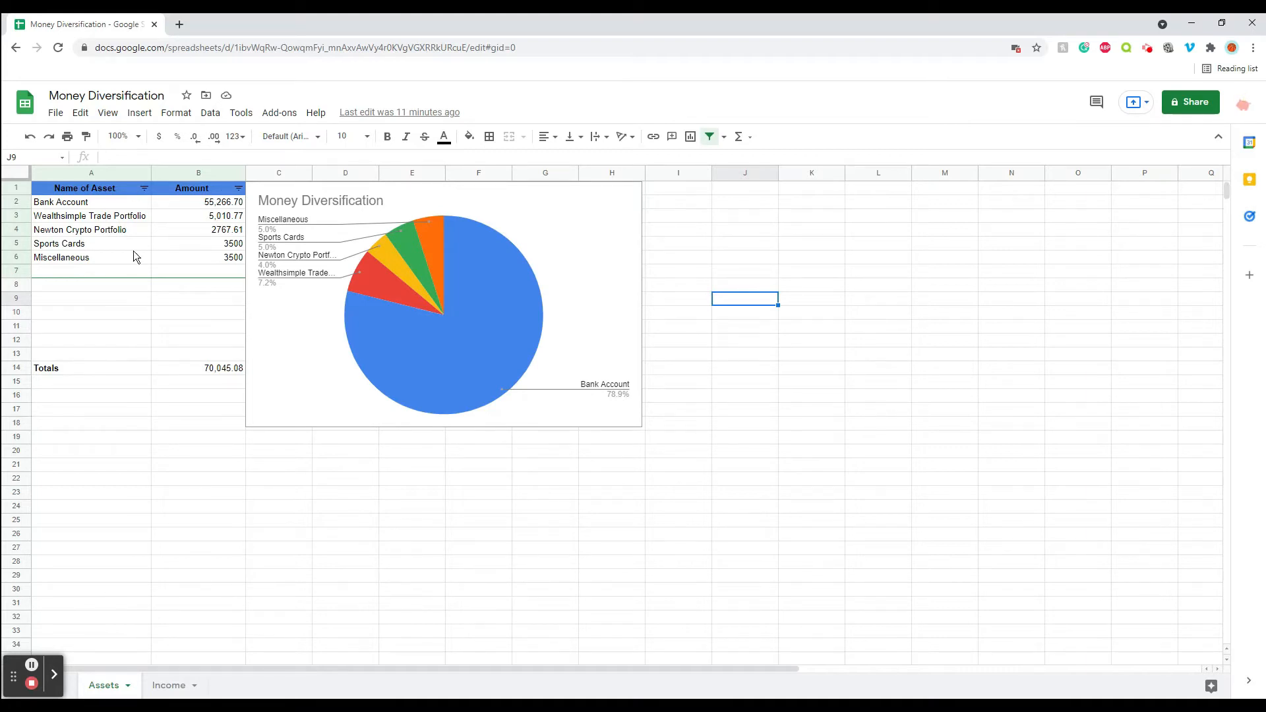
mouse_move(269, 264)
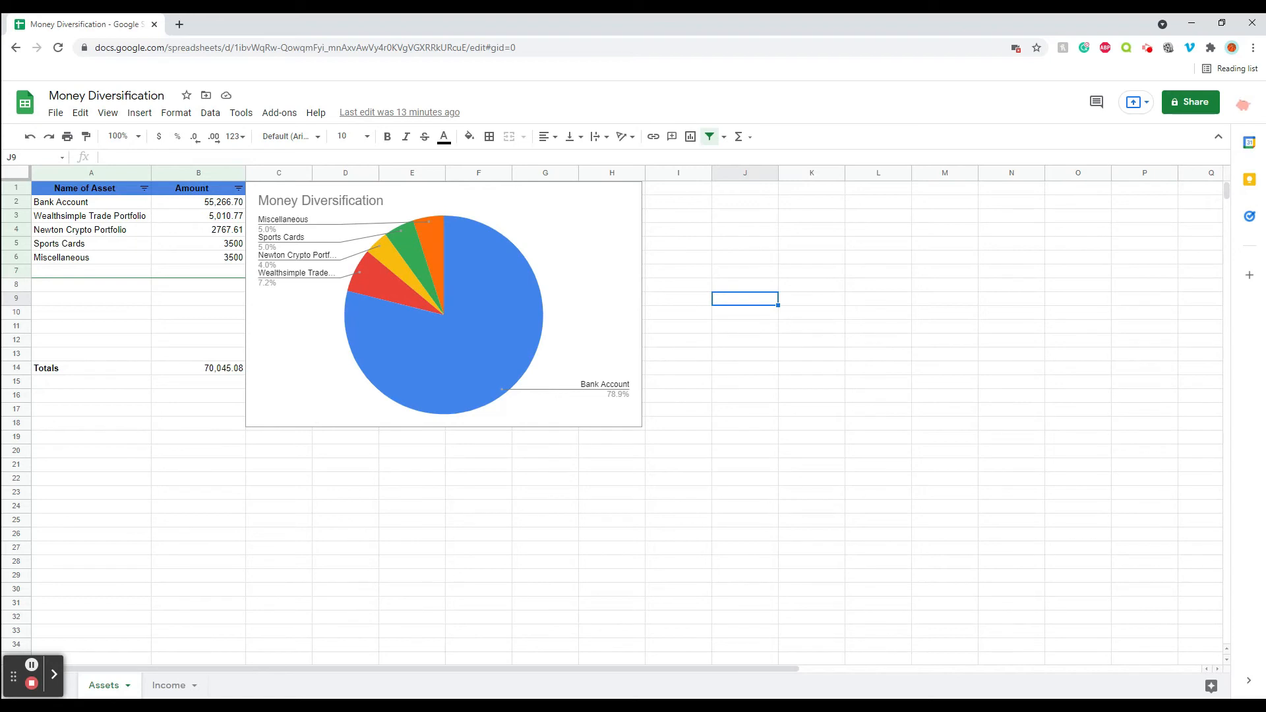
mouse_move(229, 217)
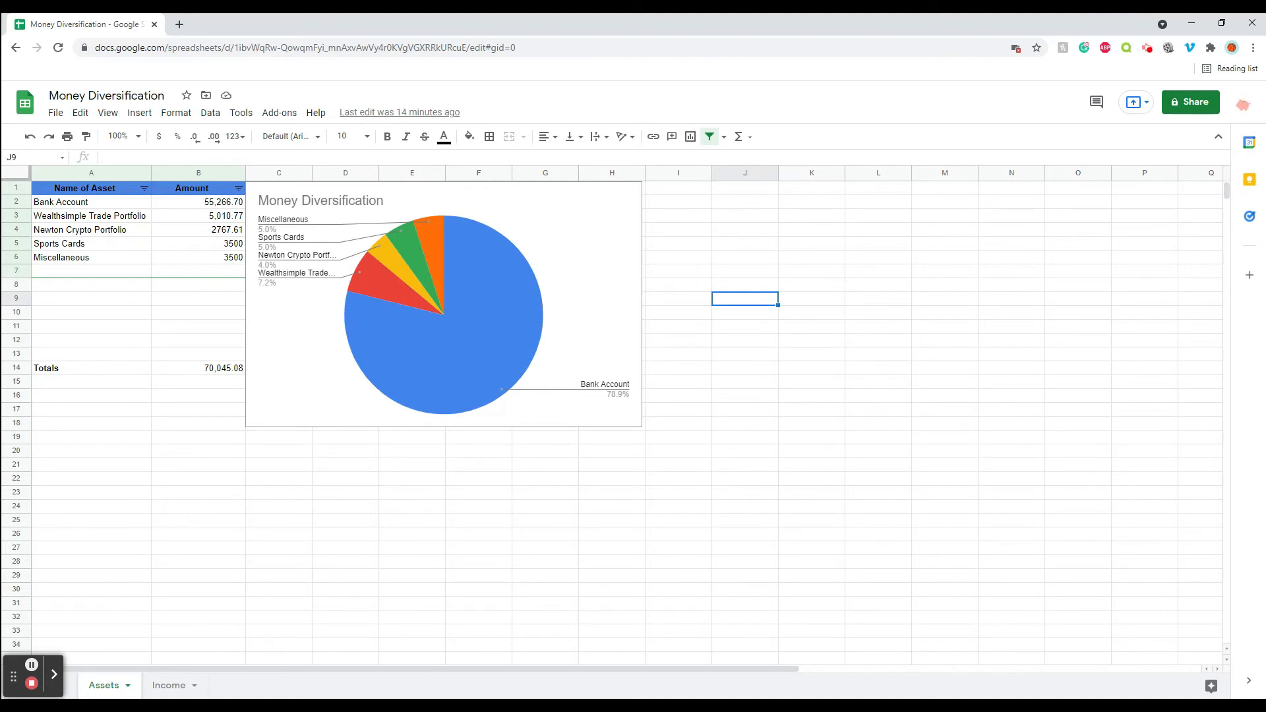
mouse_move(196, 241)
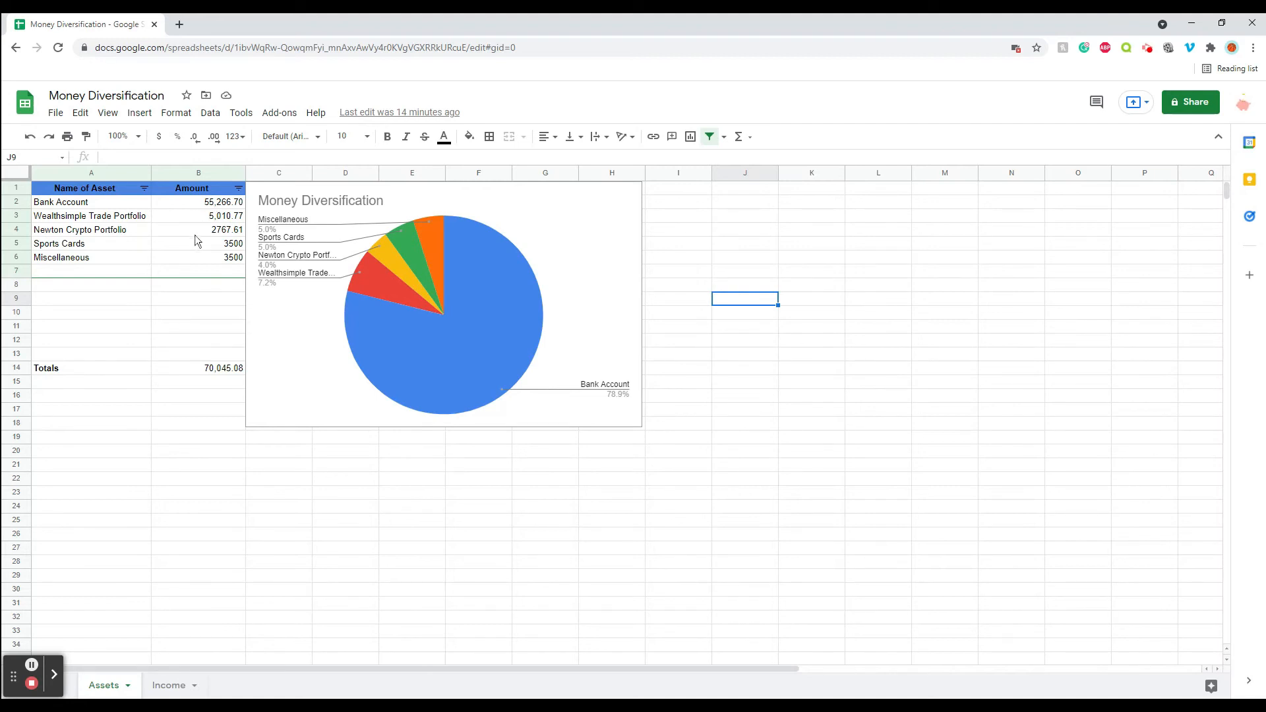
mouse_move(195, 262)
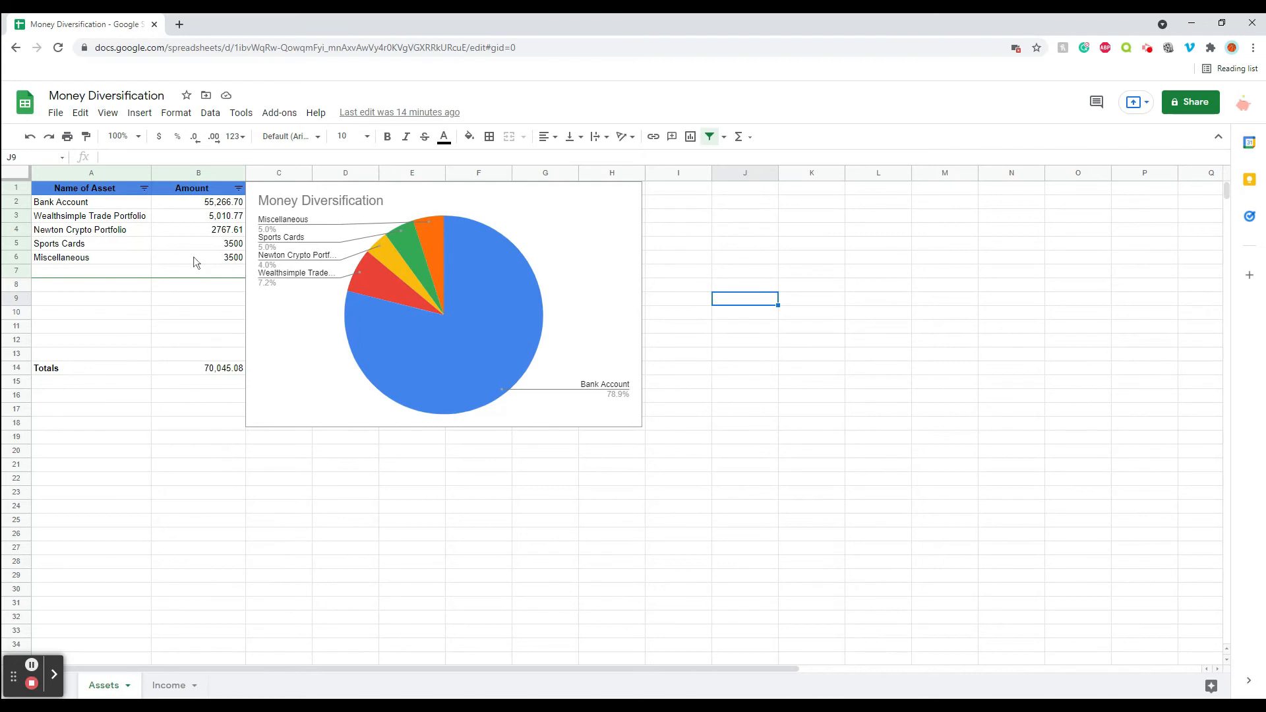